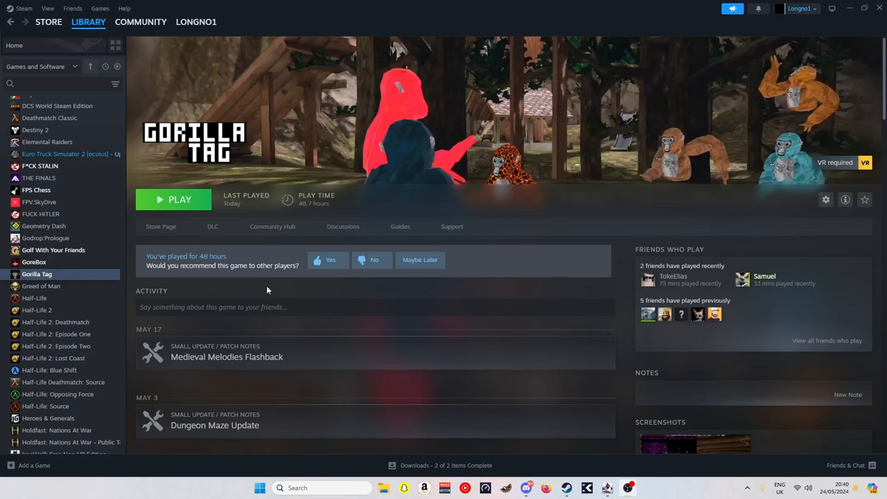
- Browse Gorilla Tag's local files from Steam and delete the old Gorilla Tag game folder
click(14, 45)
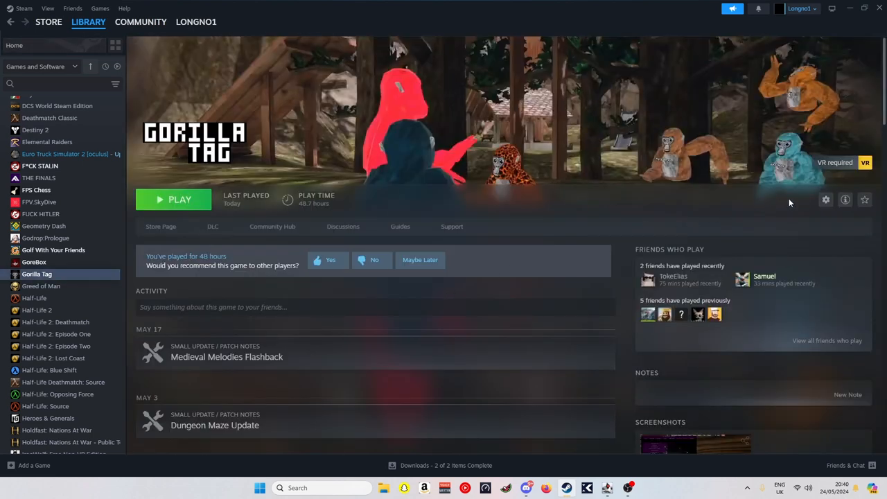
mouse_move(824, 200)
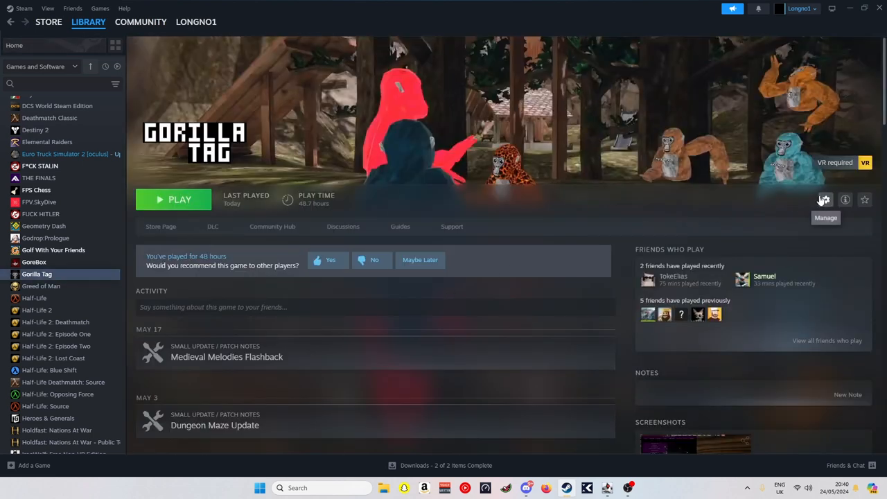
mouse_move(810, 201)
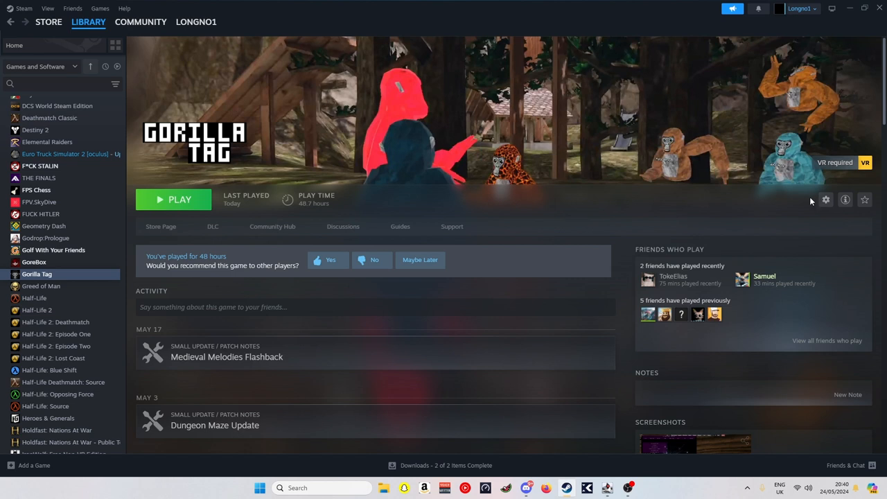
click(826, 199)
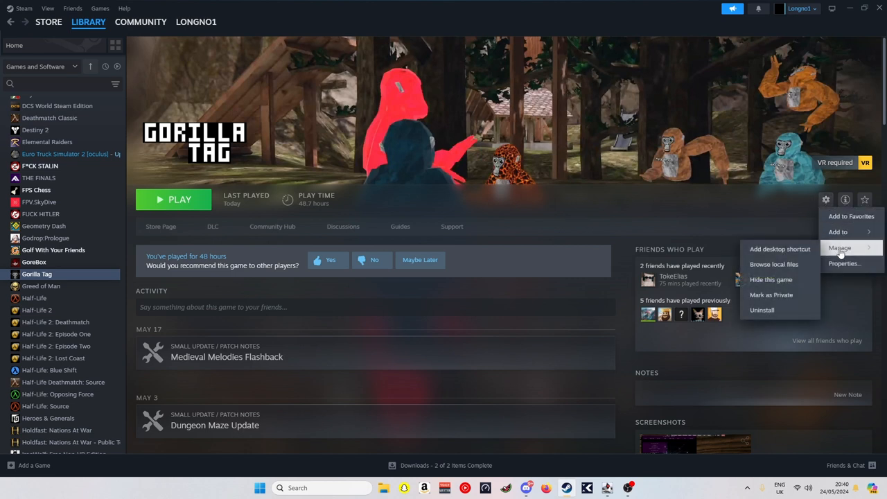
click(773, 263)
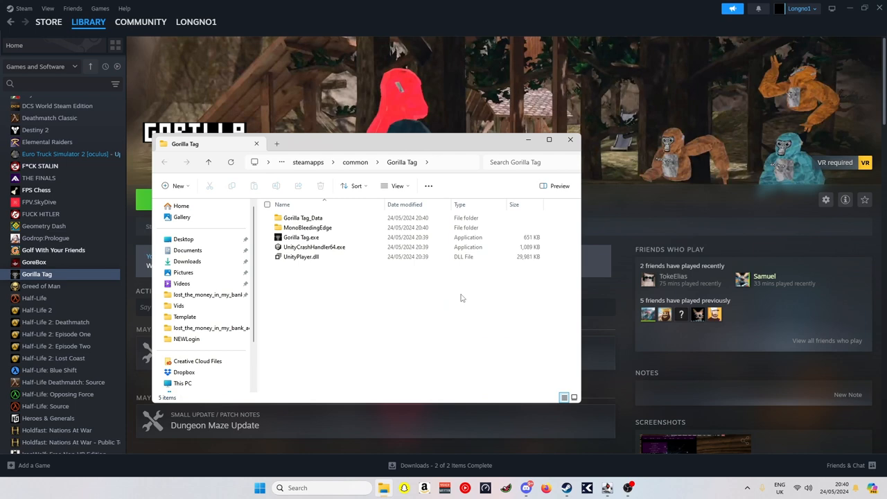
right_click(381, 228)
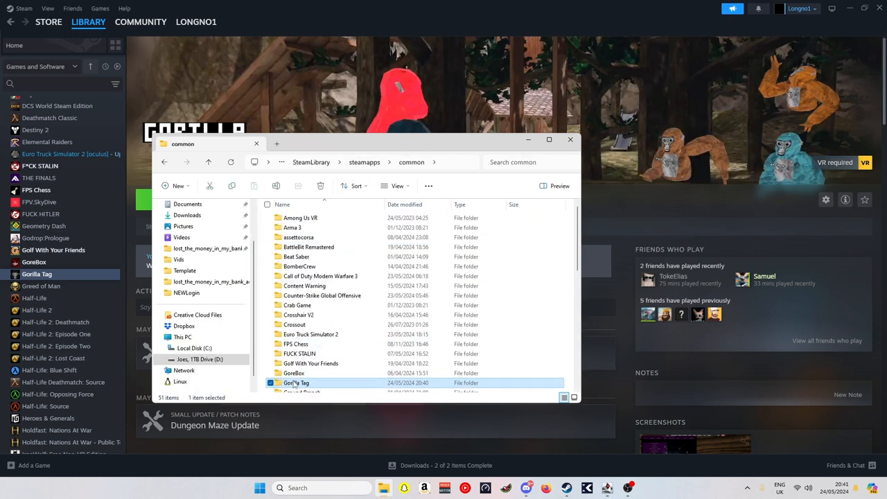
click(569, 138)
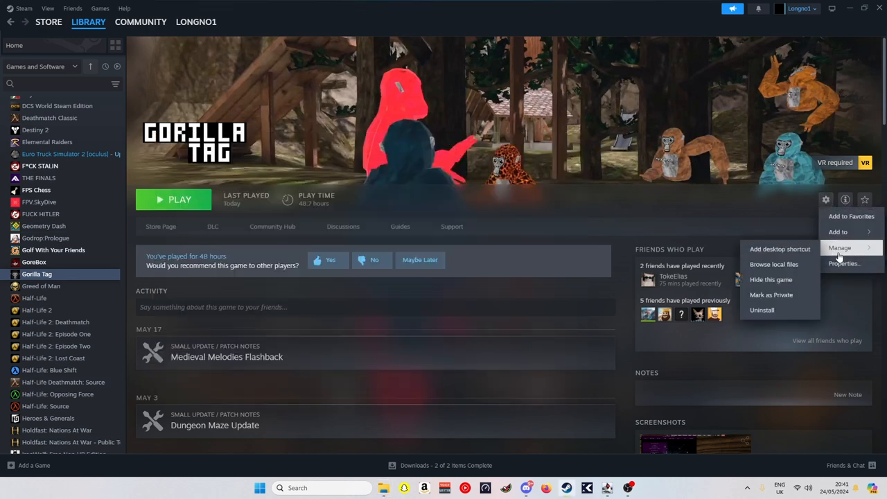
- Uninstall Gorilla Tag, then start reinstalling it onto the D: drive
click(762, 311)
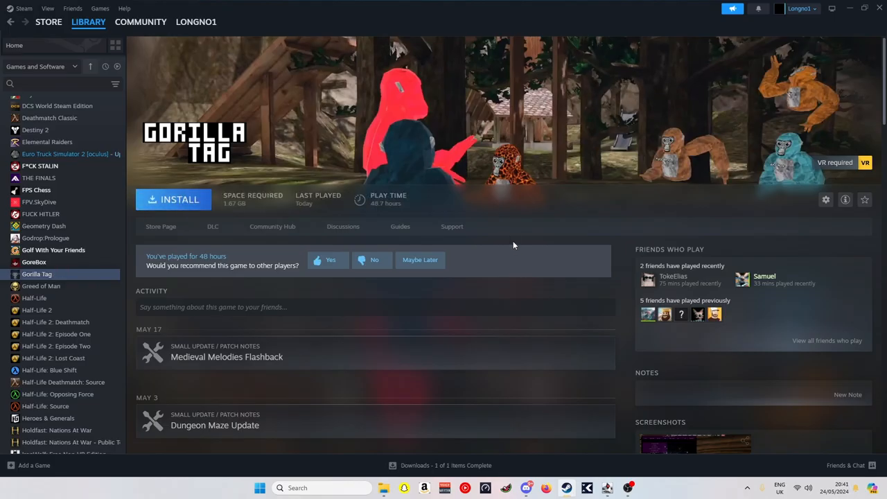
click(172, 199)
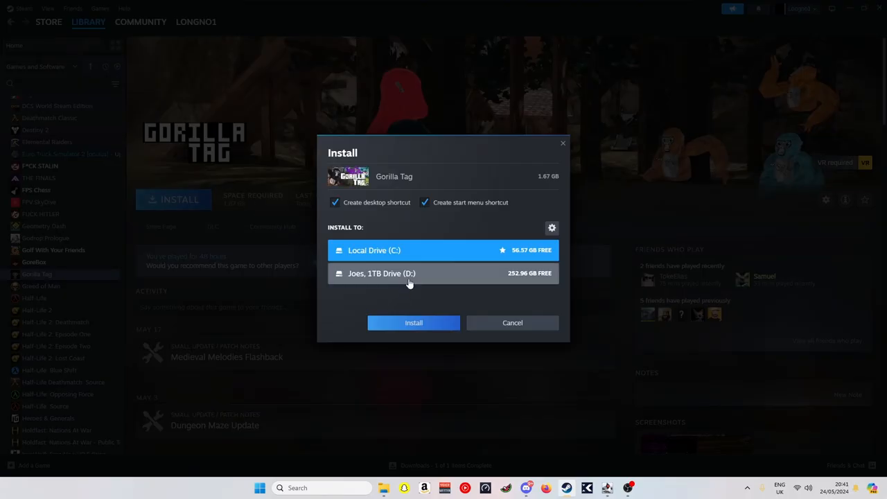
click(412, 321)
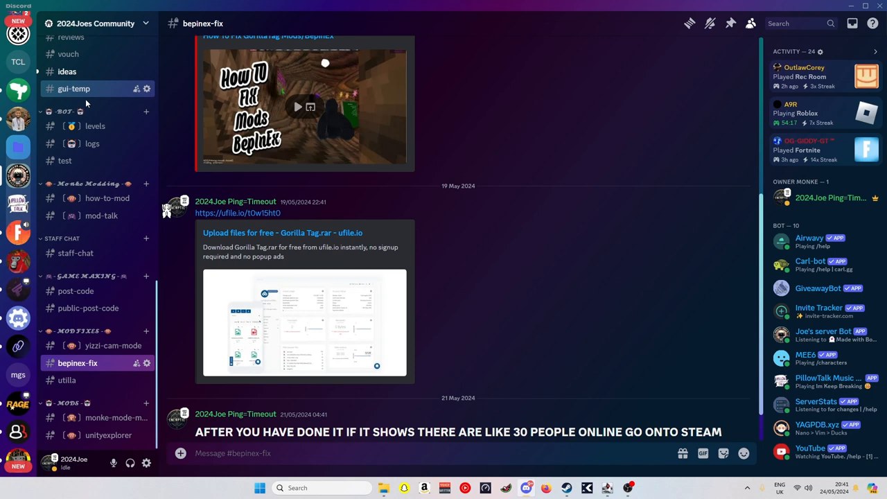
scroll(up, 3)
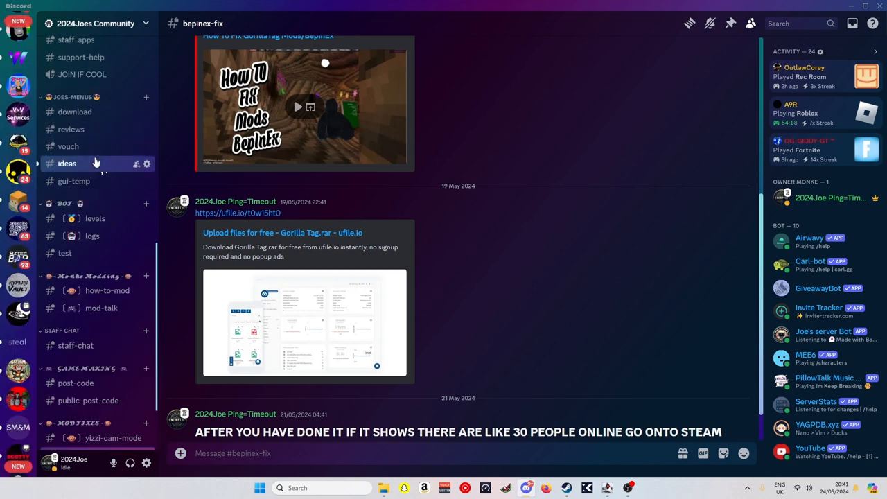
scroll(down, 3)
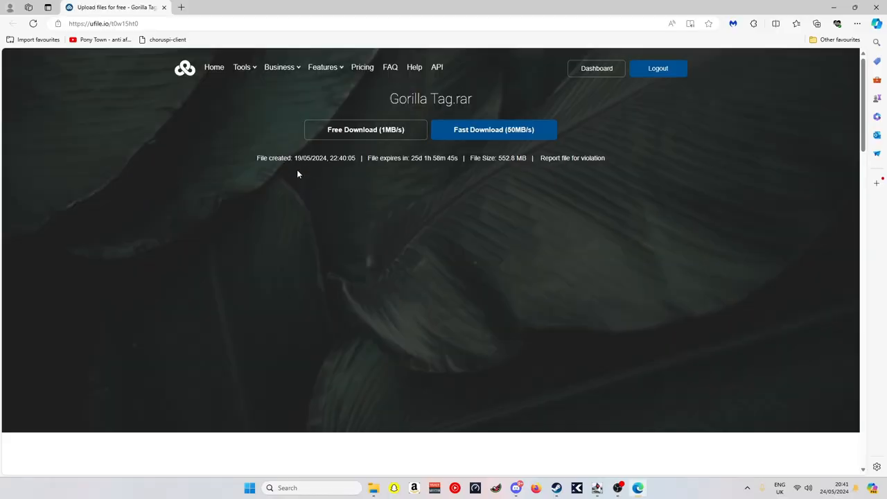
mouse_move(366, 129)
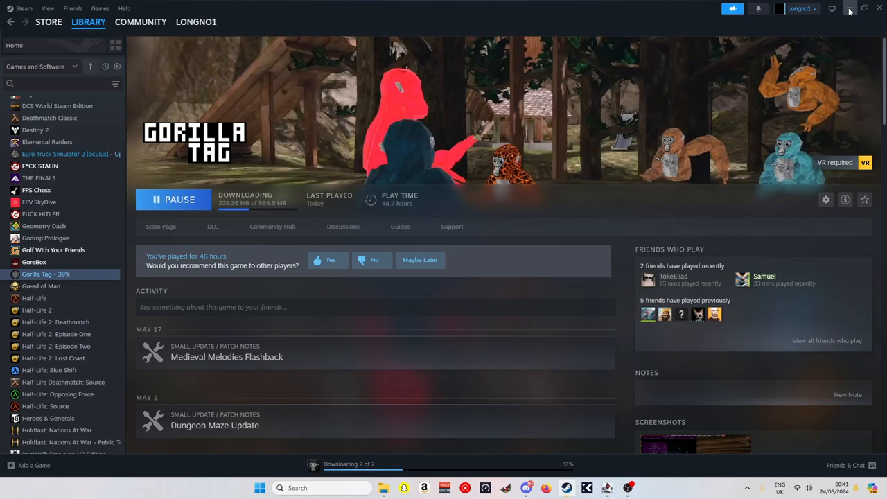
- Minimize Steam so the desktop with the downloaded Gorilla Tag.rar shows
click(849, 8)
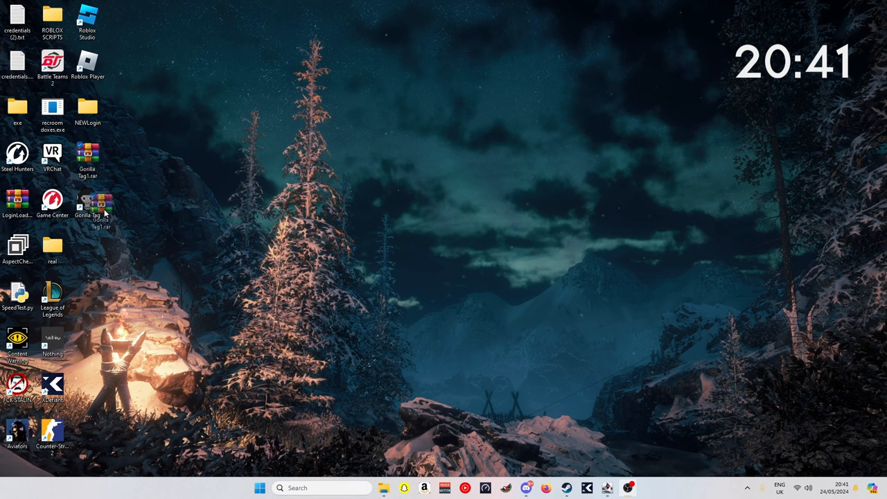
- Extract Gorilla Tag.rar into a Gorilla Tag1 folder on the desktop and view its contents
right_click(87, 208)
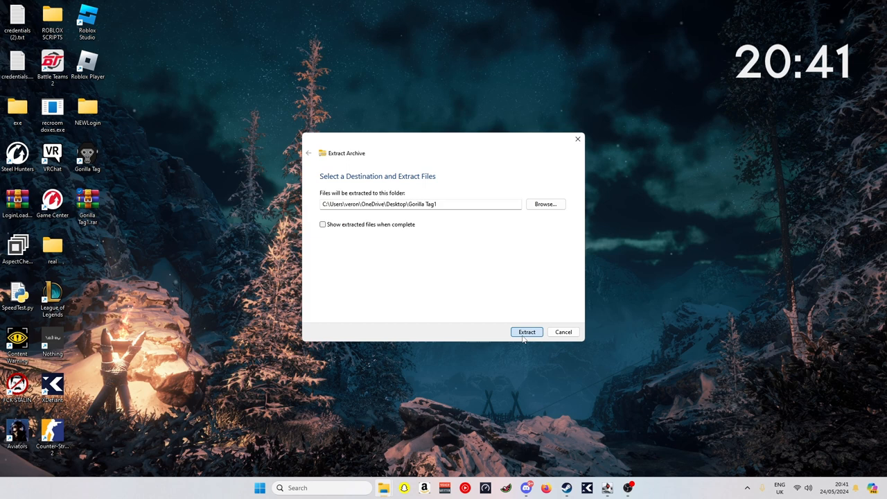
click(527, 332)
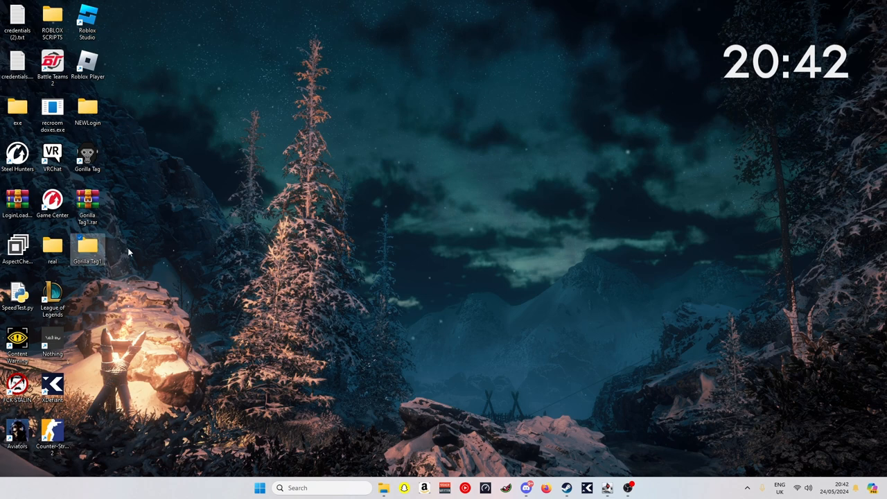
double_click(87, 246)
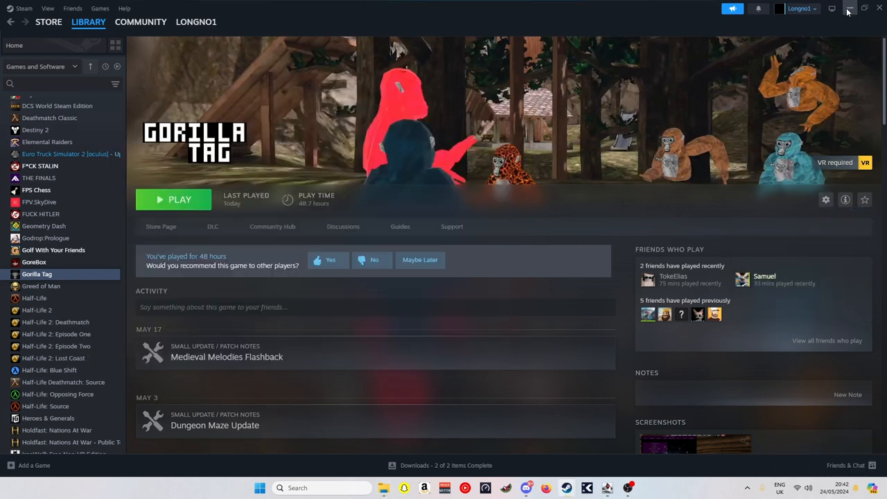
- Select all extracted mod files in Gorilla Tag1 for copying into the game folder
click(848, 9)
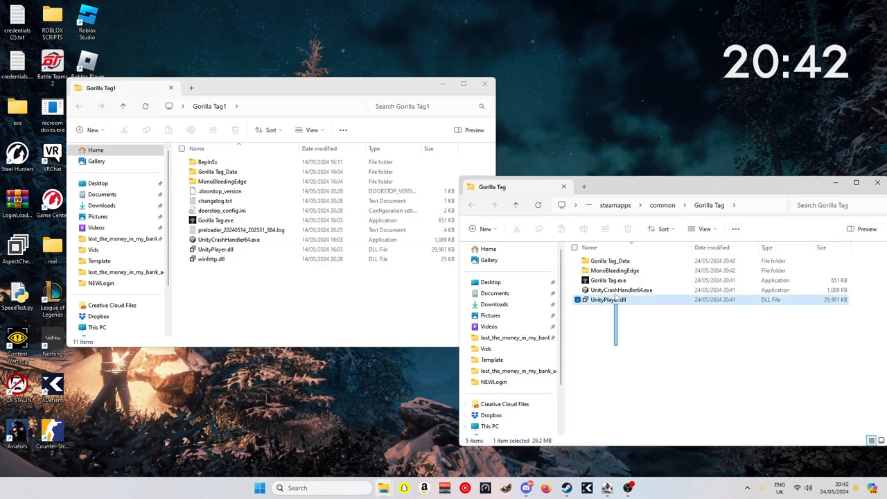
key(ctrl+a)
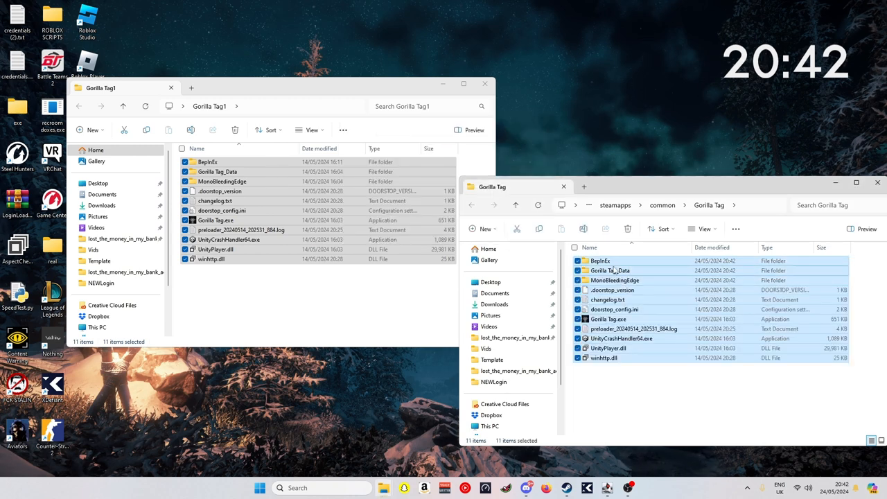
- Browse BepInEx > plugins > Utilla in the game folder, finding it empty, then switch to Discord
double_click(600, 261)
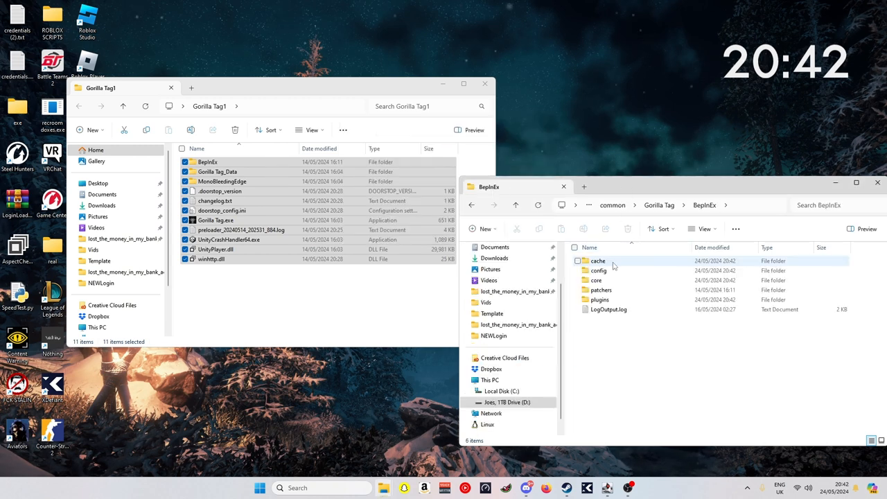
double_click(600, 299)
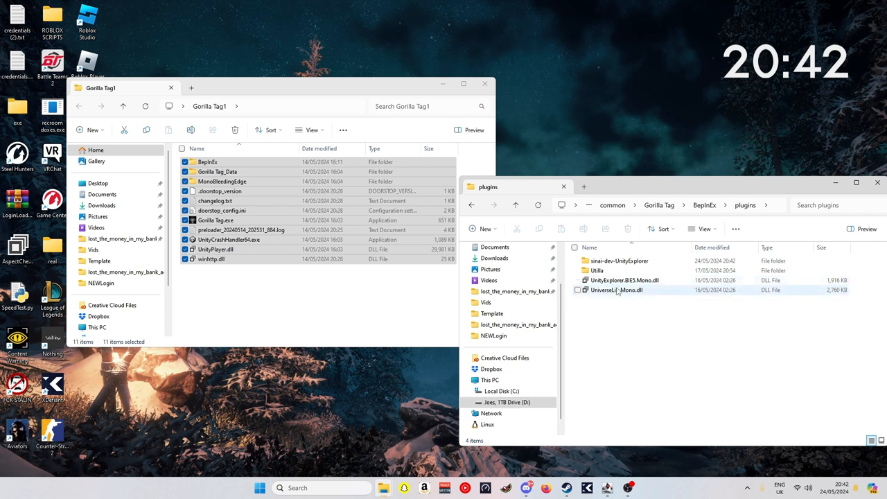
double_click(596, 270)
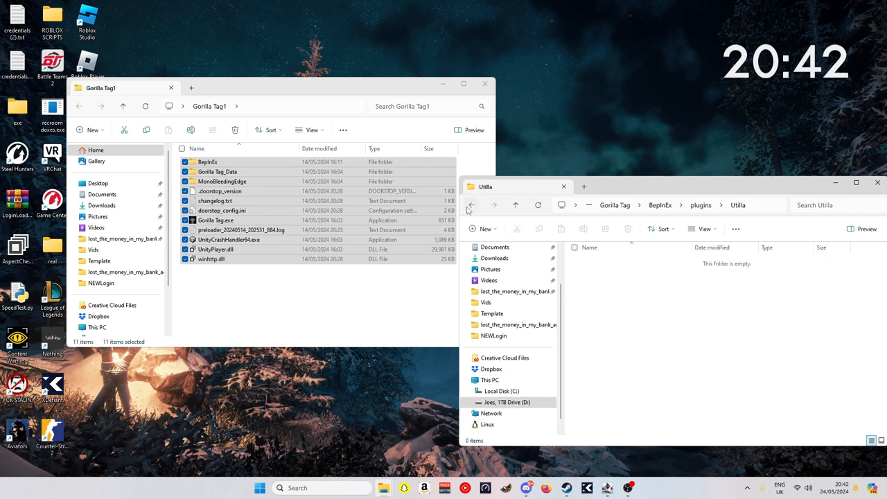
click(471, 205)
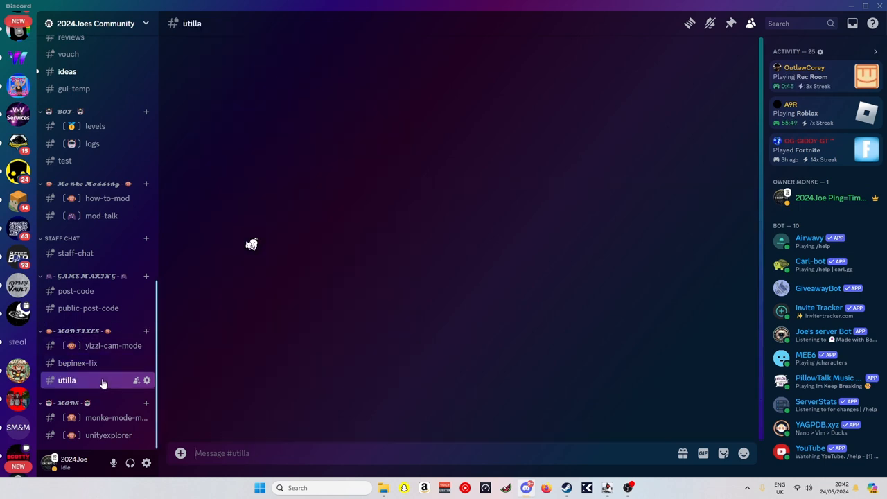
- Look through Discord's utilla channel for the posted Utilla.dll, then return to Gorilla Tag in Steam
click(66, 379)
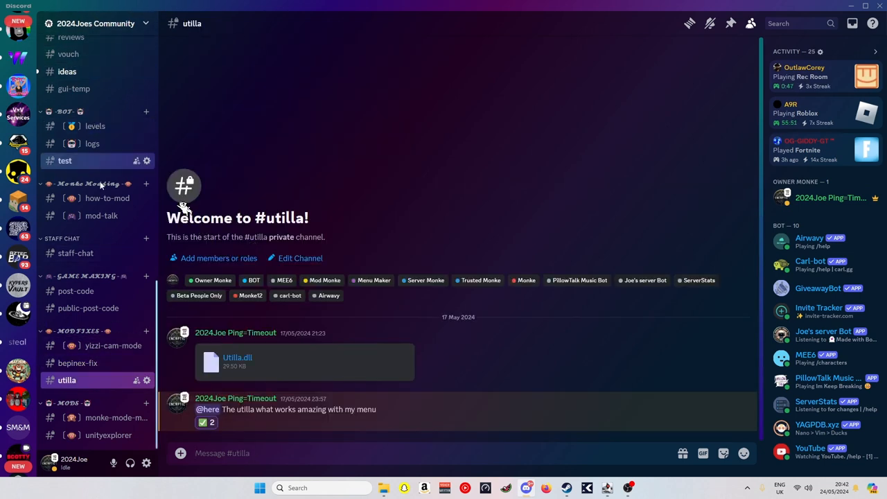
scroll(down, 3)
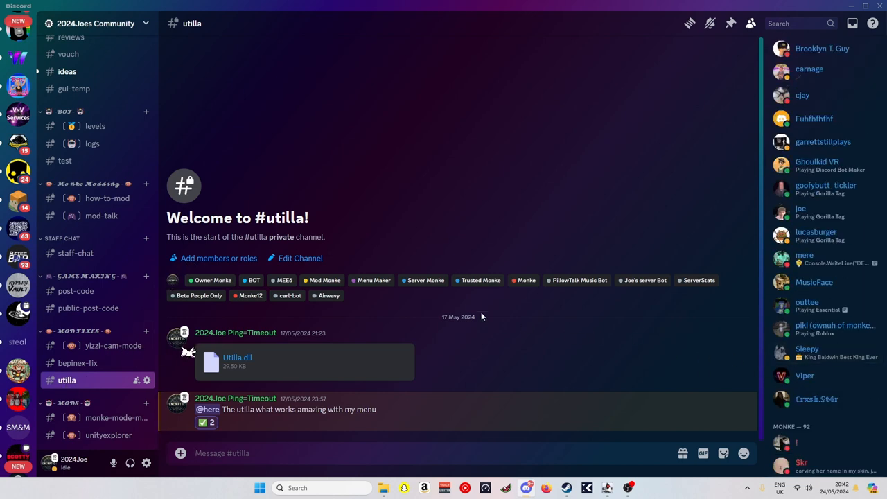
scroll(up, 3)
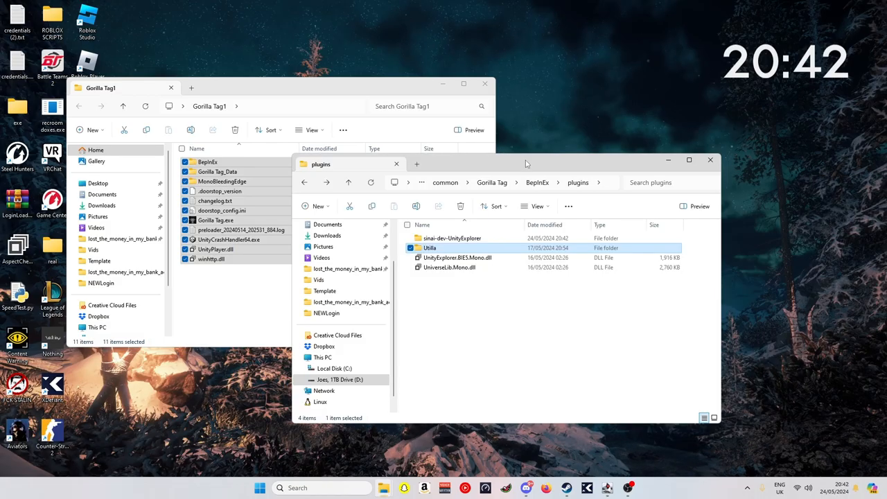
drag(527, 163, 526, 202)
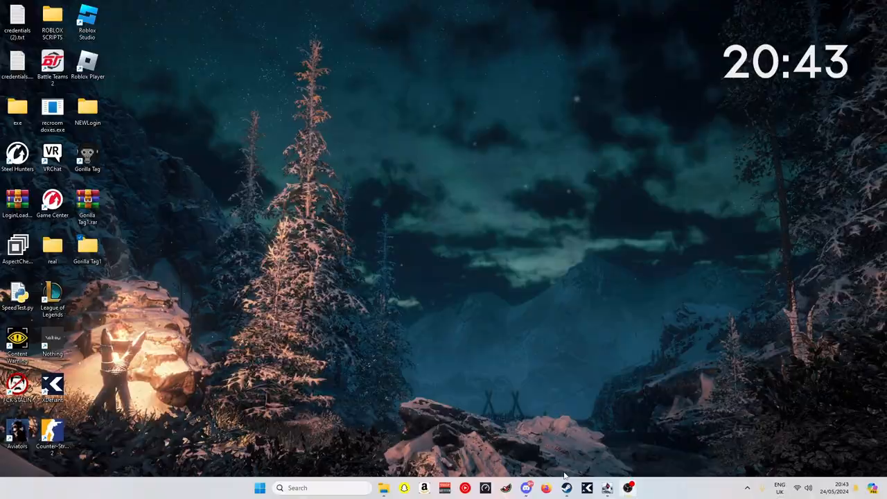
click(566, 488)
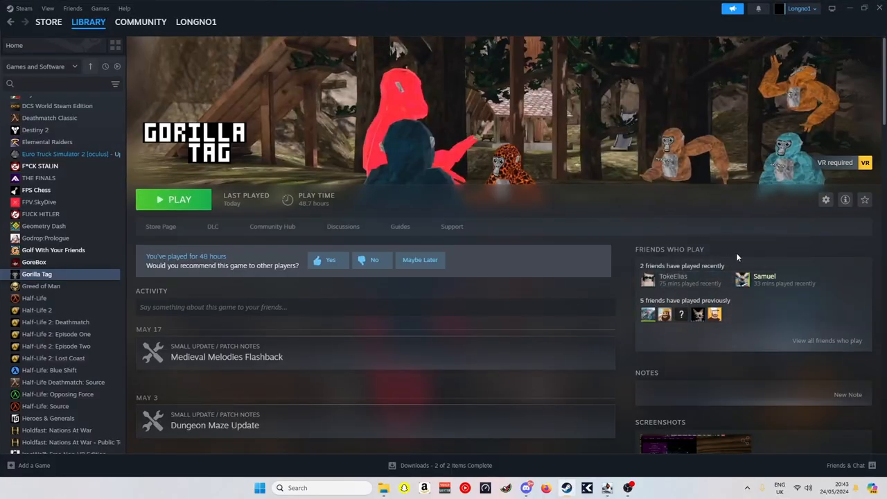
mouse_move(826, 200)
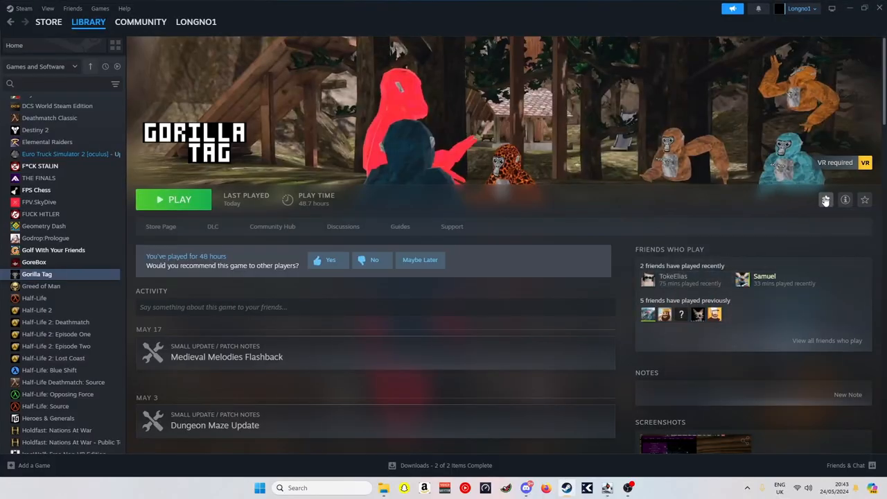
- Bring up Gorilla Tag's Properties window from the gear menu
click(824, 199)
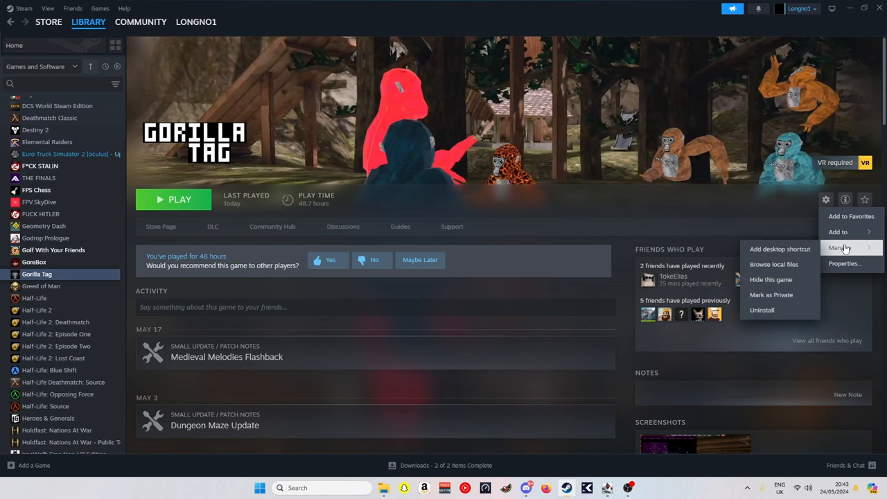
mouse_move(853, 260)
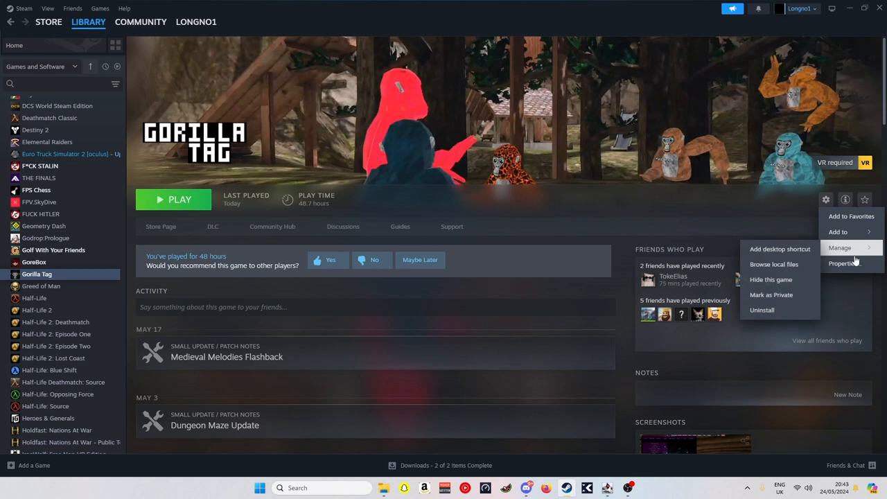
click(843, 263)
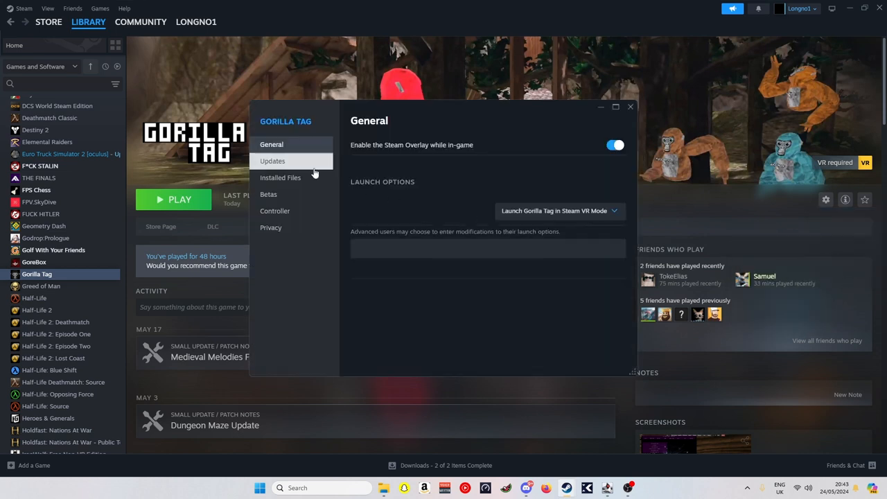
- Verify integrity of game files under Installed Files; 36 files fail and are reacquired
click(280, 177)
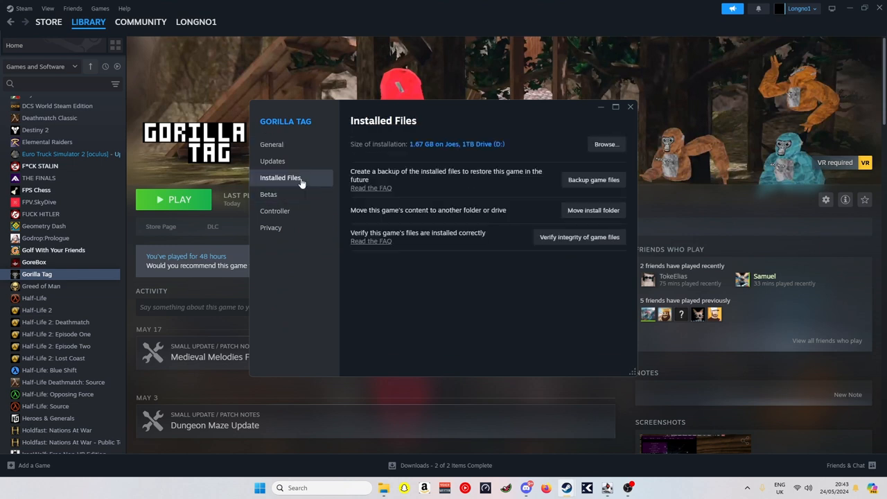
mouse_move(593, 211)
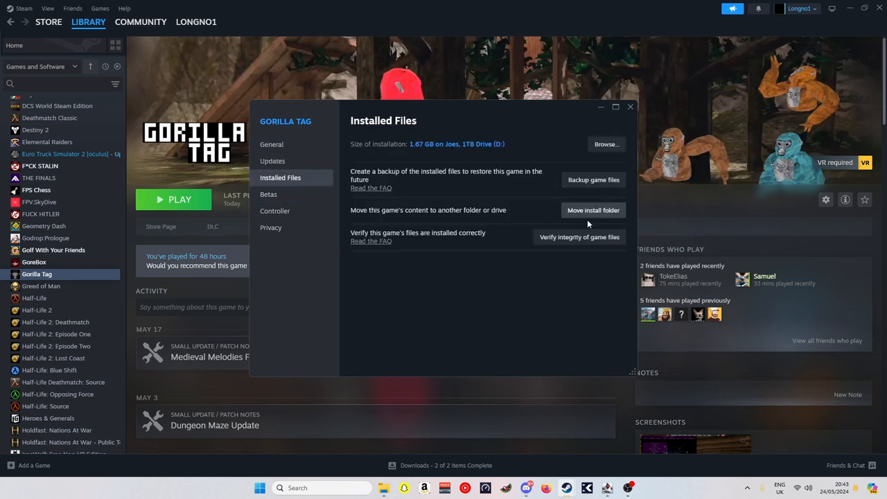
mouse_move(579, 237)
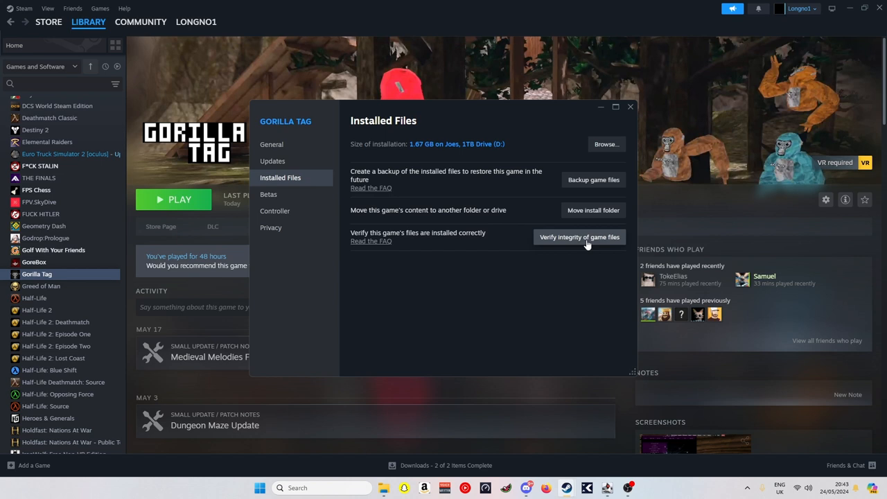
click(579, 236)
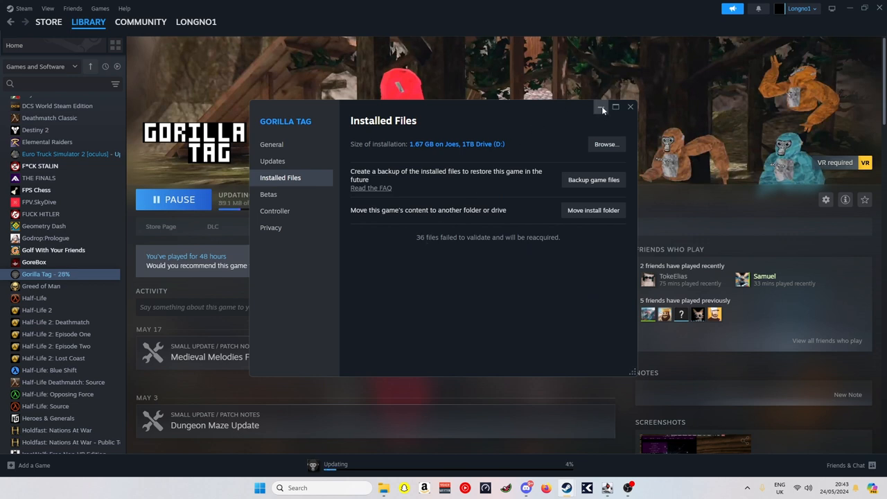
click(629, 106)
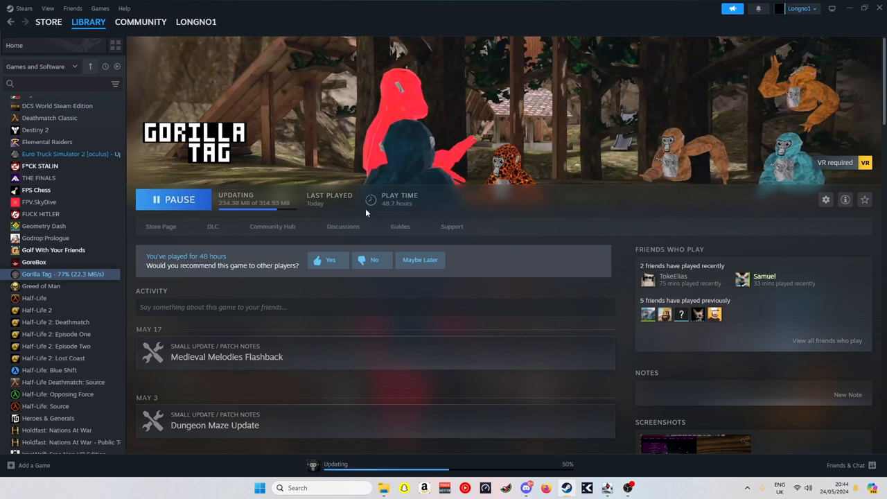
mouse_move(581, 113)
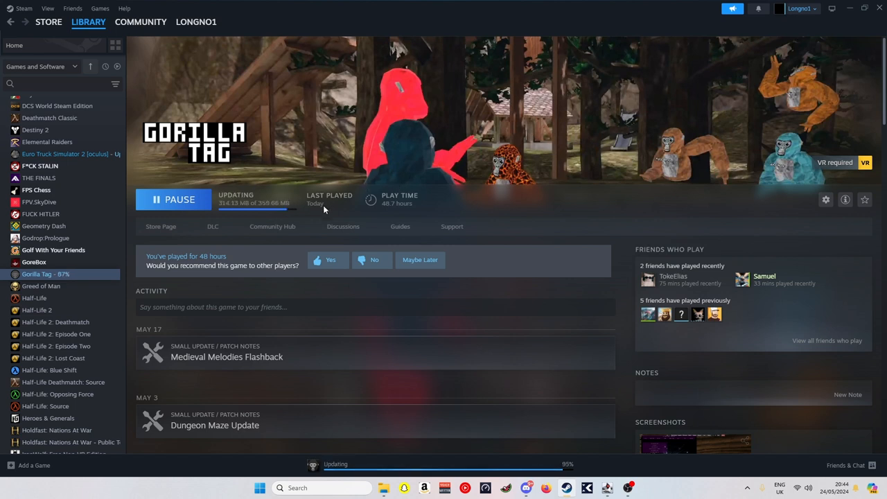
mouse_move(342, 230)
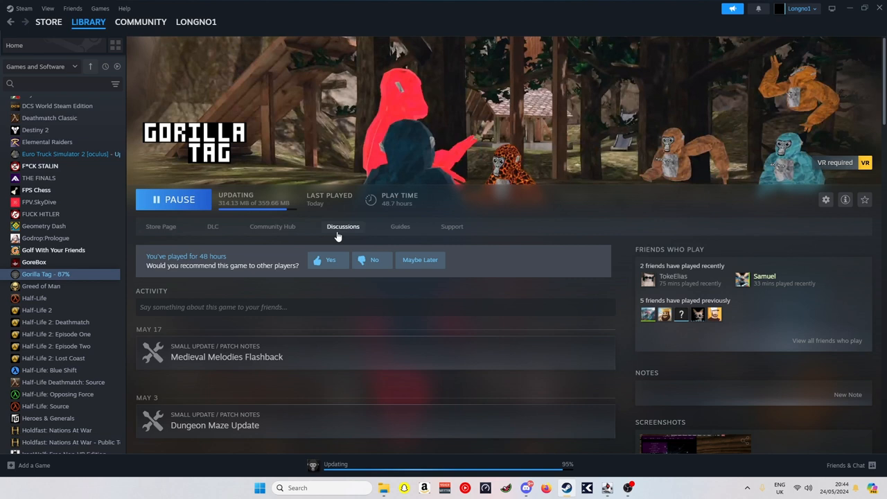
mouse_move(560, 227)
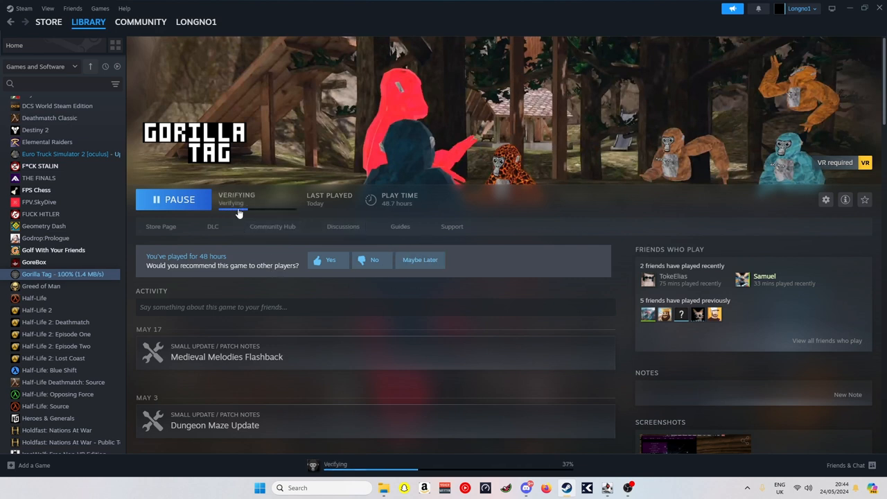
mouse_move(299, 249)
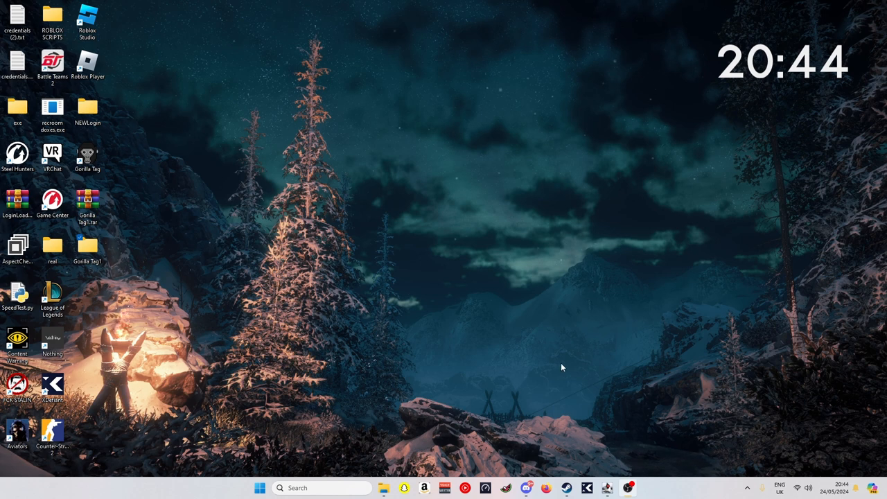
mouse_move(497, 355)
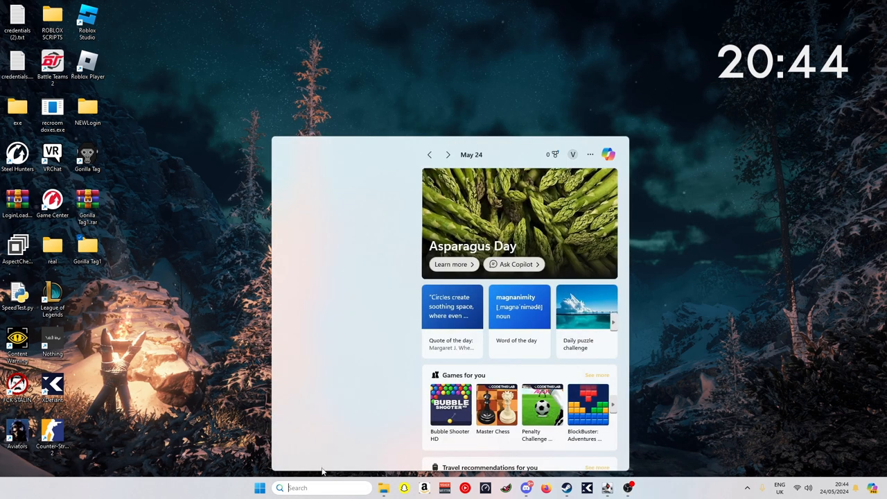
- Search Start for 'Gorilla Tag' to launch the game
text(Gorilla Tag)
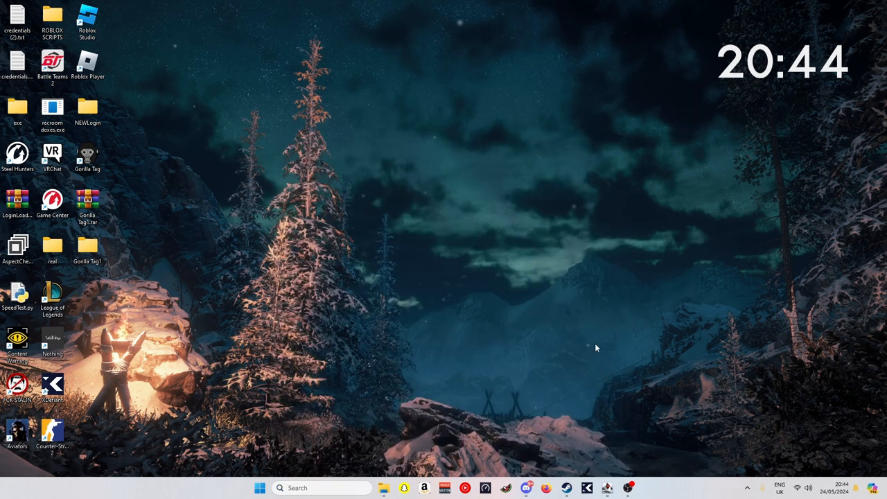
mouse_move(385, 260)
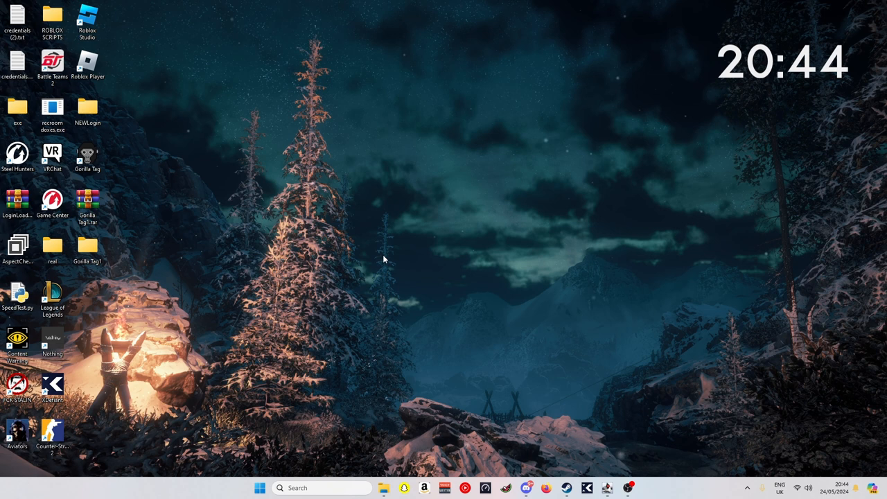
mouse_move(341, 256)
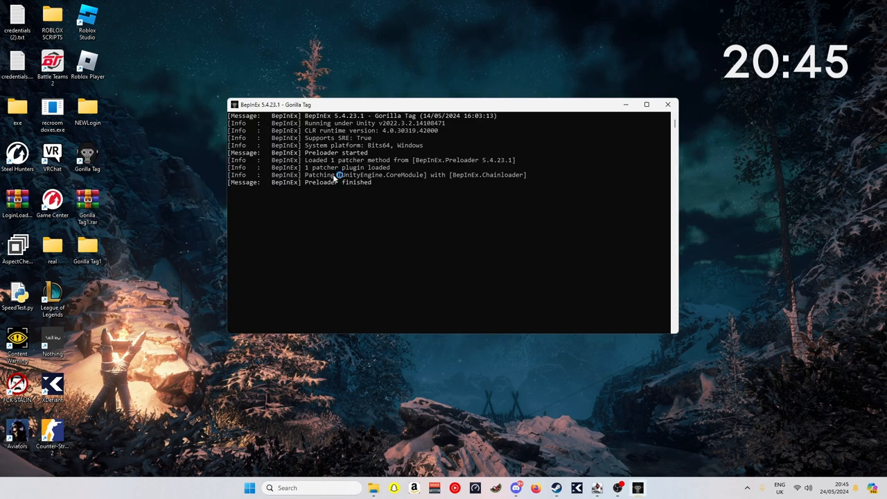
mouse_move(667, 106)
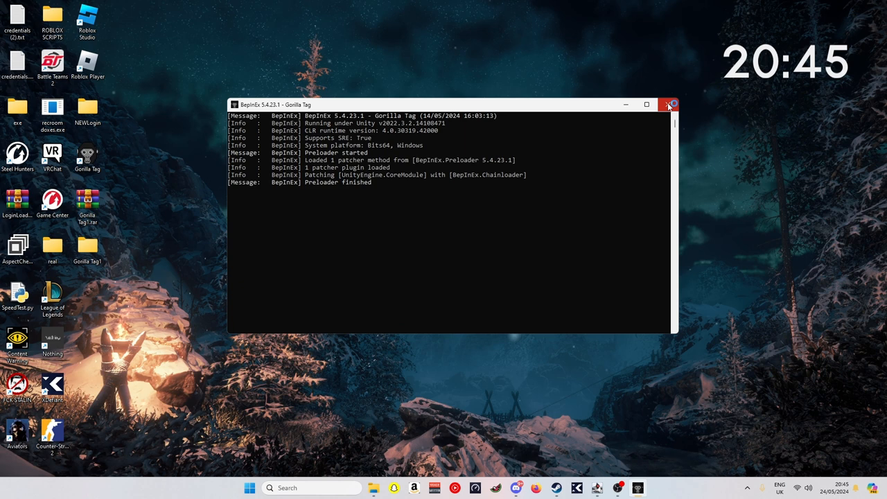
mouse_move(449, 213)
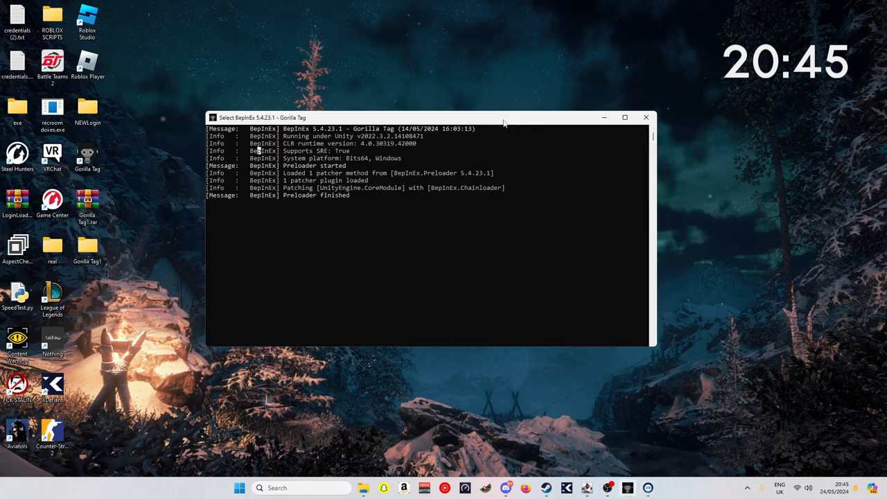
- Reposition the BepInEx console window while the preloader finishes patching
drag(505, 117, 529, 128)
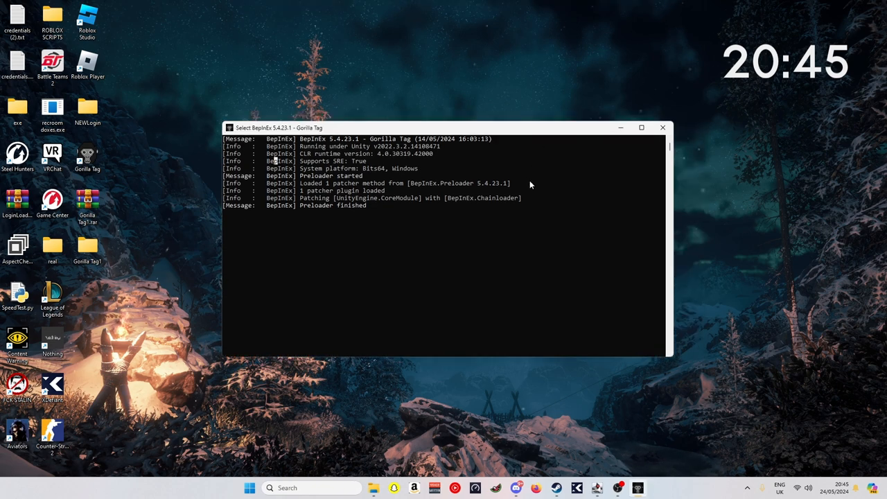
mouse_move(543, 180)
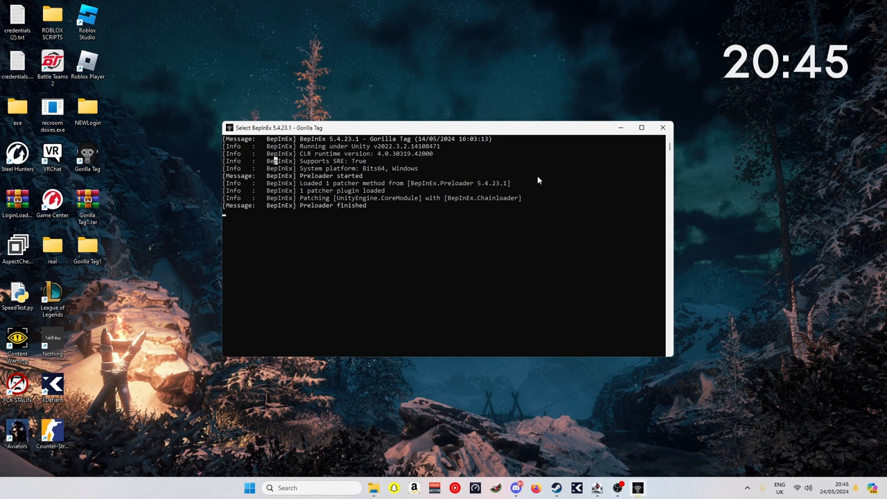
mouse_move(492, 191)
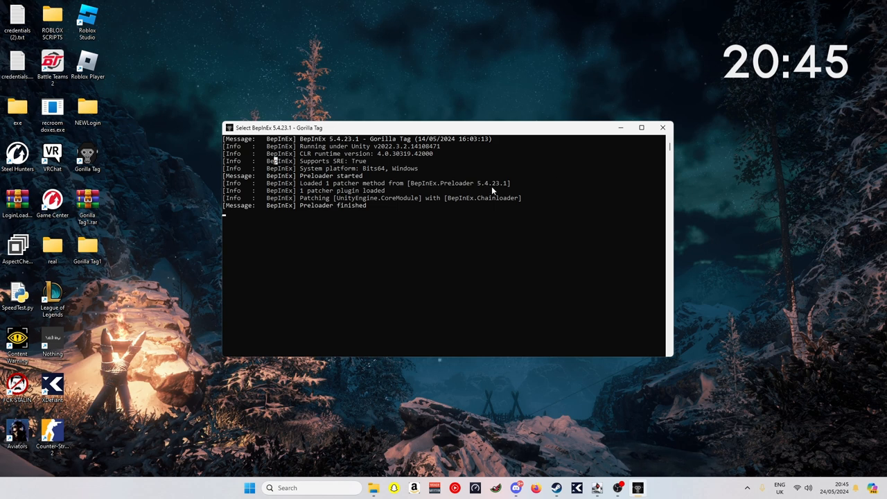